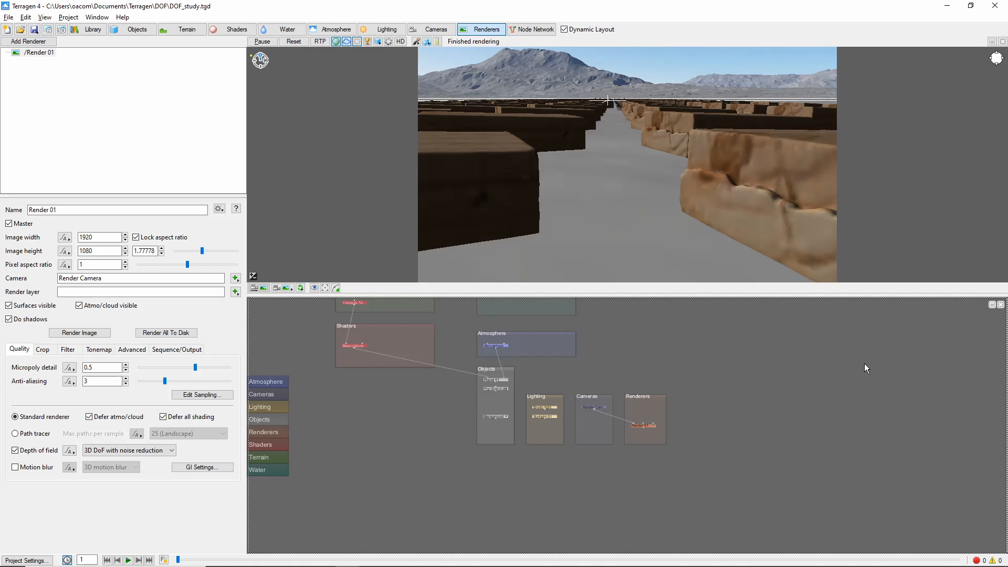
# - Uncheck Depth of field on the Renderers Quality settings
pyautogui.click(15, 451)
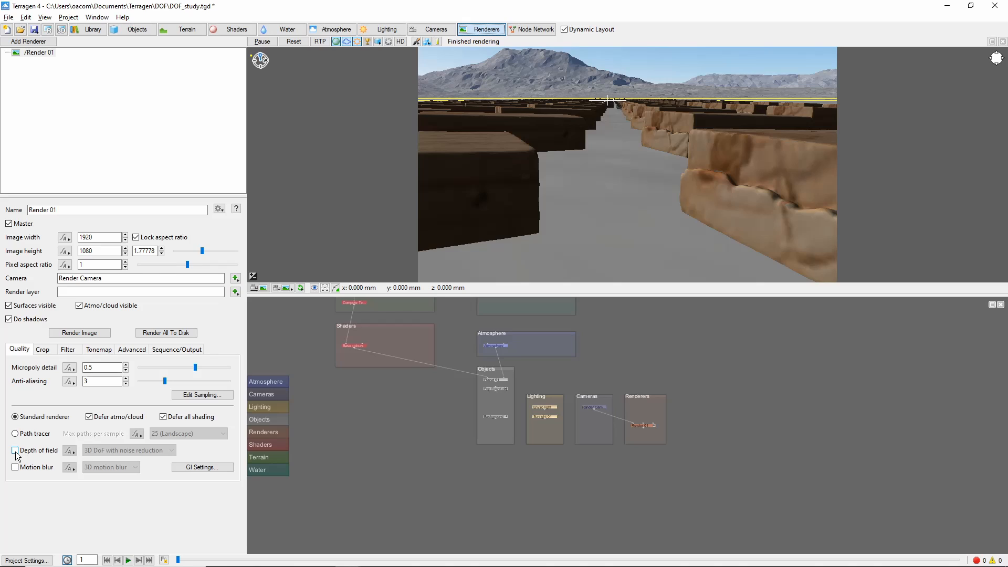
# - Re-enable Depth of field and bring up the Render Camera's settings
pyautogui.click(15, 451)
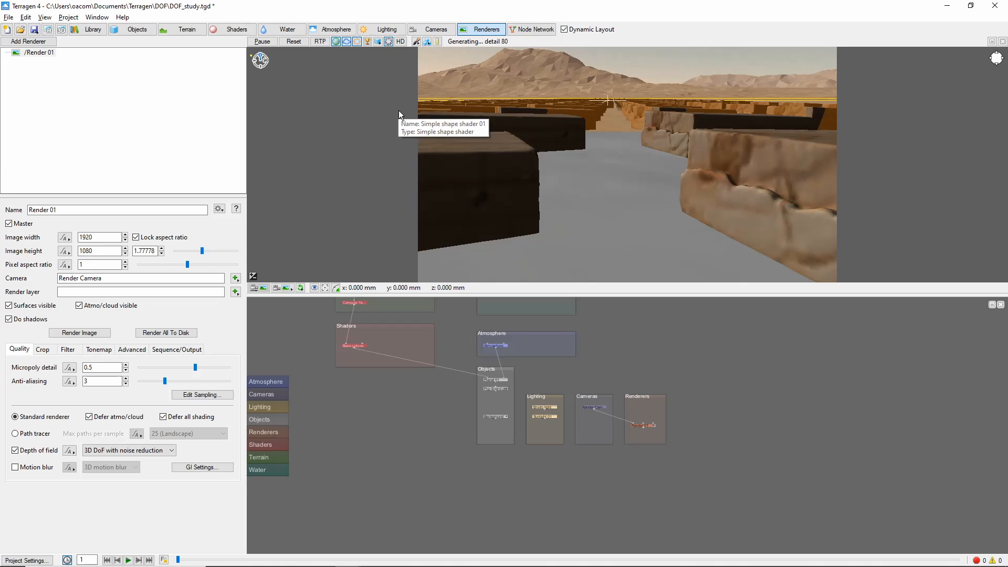
pyautogui.moveTo(622, 109)
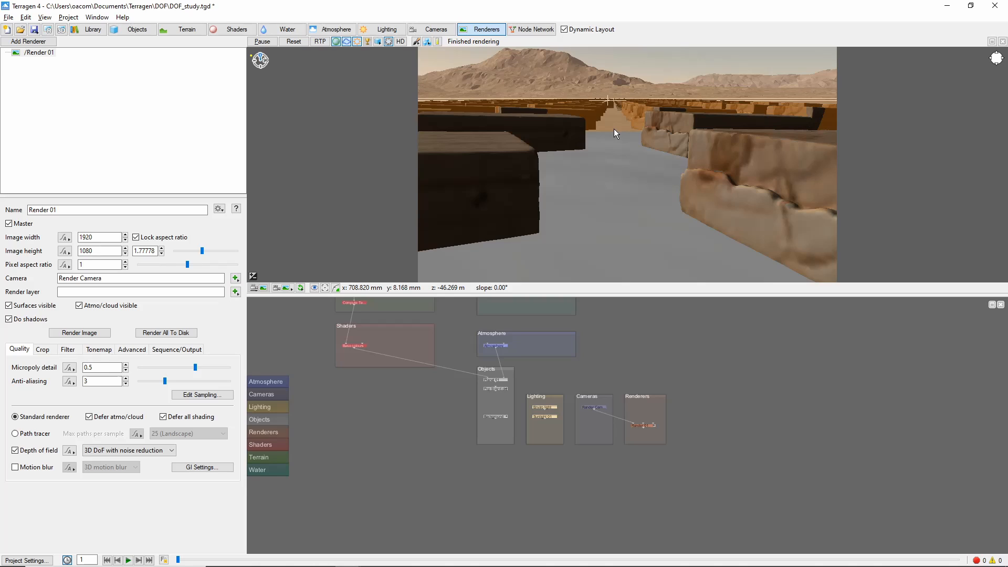
pyautogui.moveTo(606, 175)
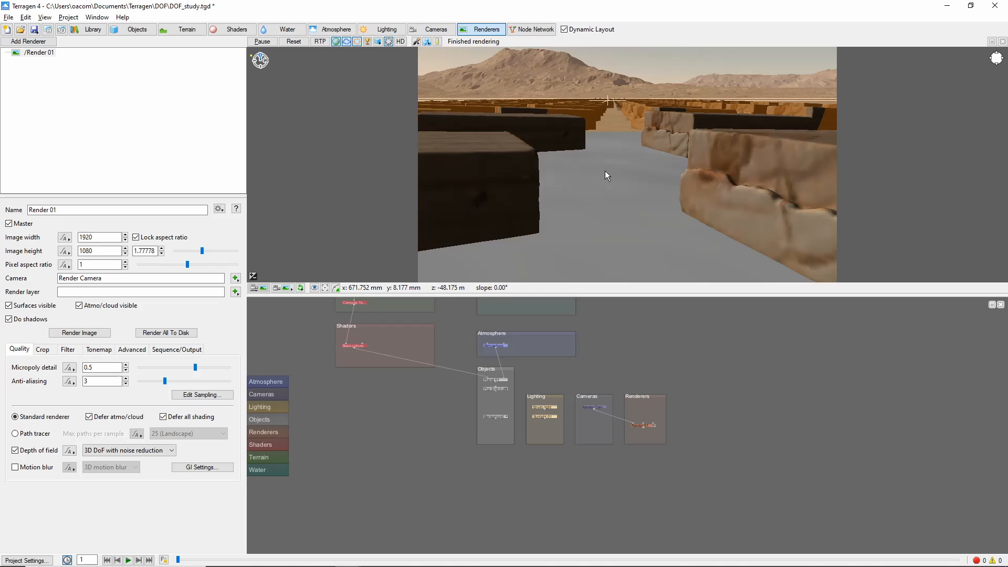
pyautogui.moveTo(616, 61)
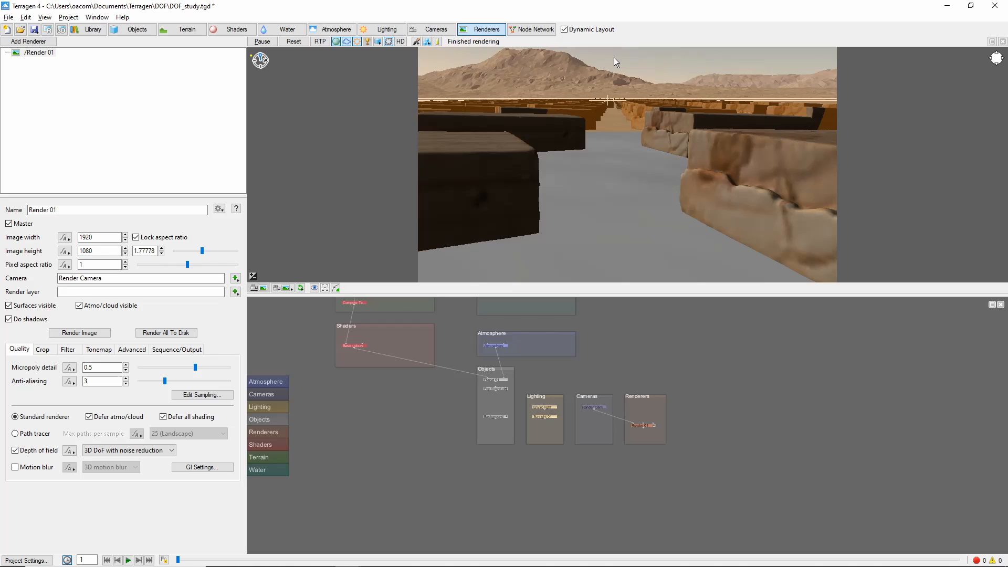
pyautogui.moveTo(645, 191)
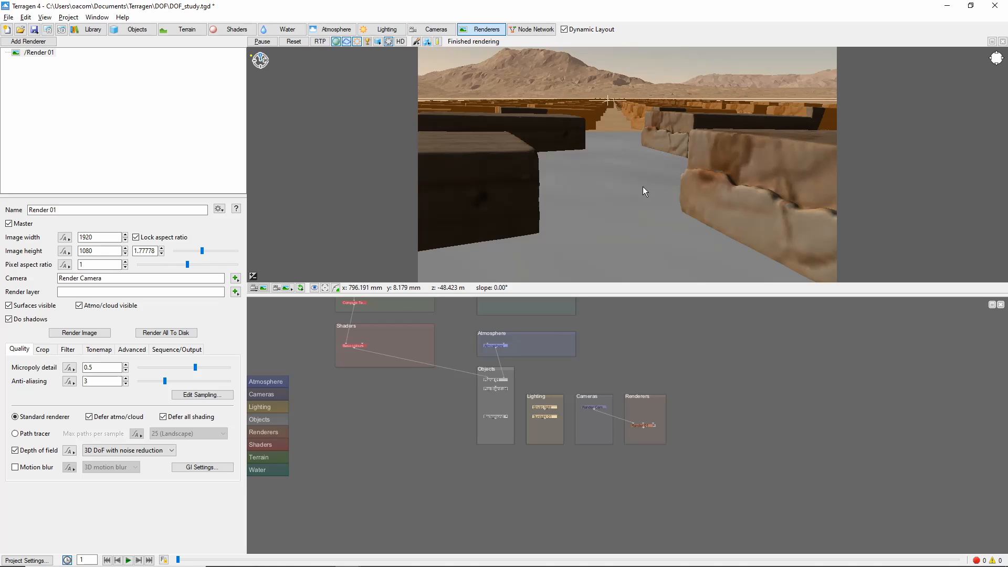
pyautogui.click(436, 29)
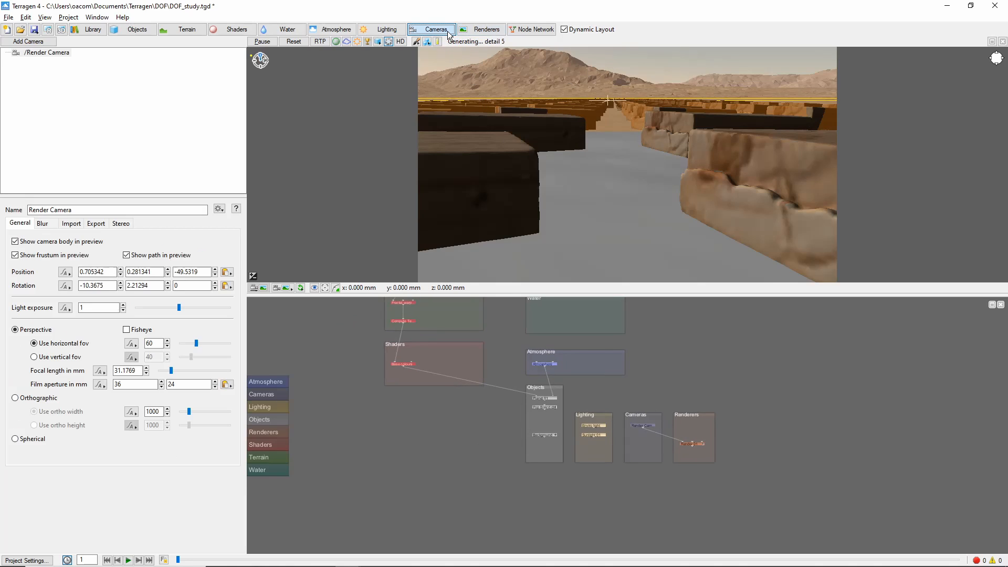
# - Adjust the camera's Blur focus distance slider from 3 to about 2.44
pyautogui.click(42, 223)
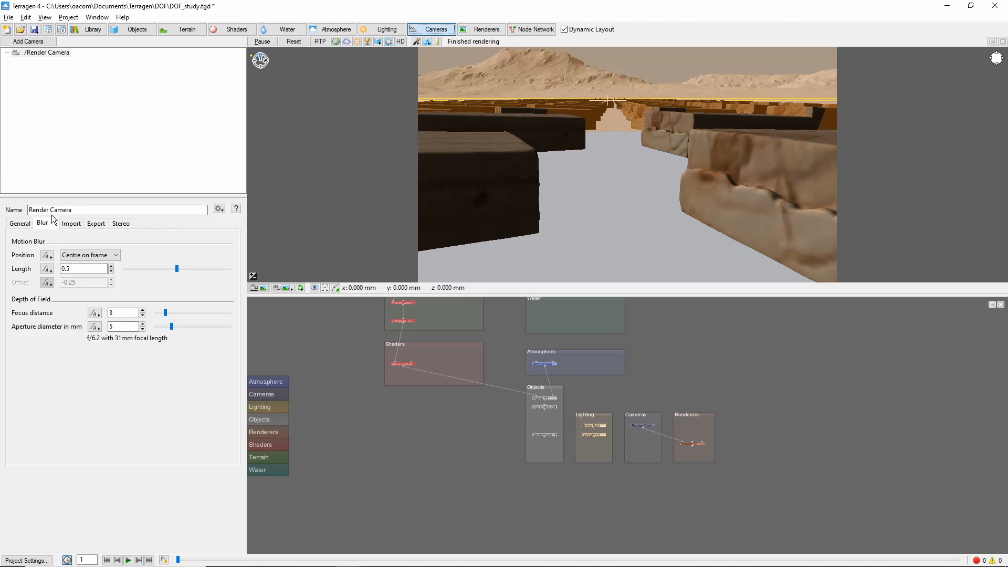
pyautogui.moveTo(55, 344)
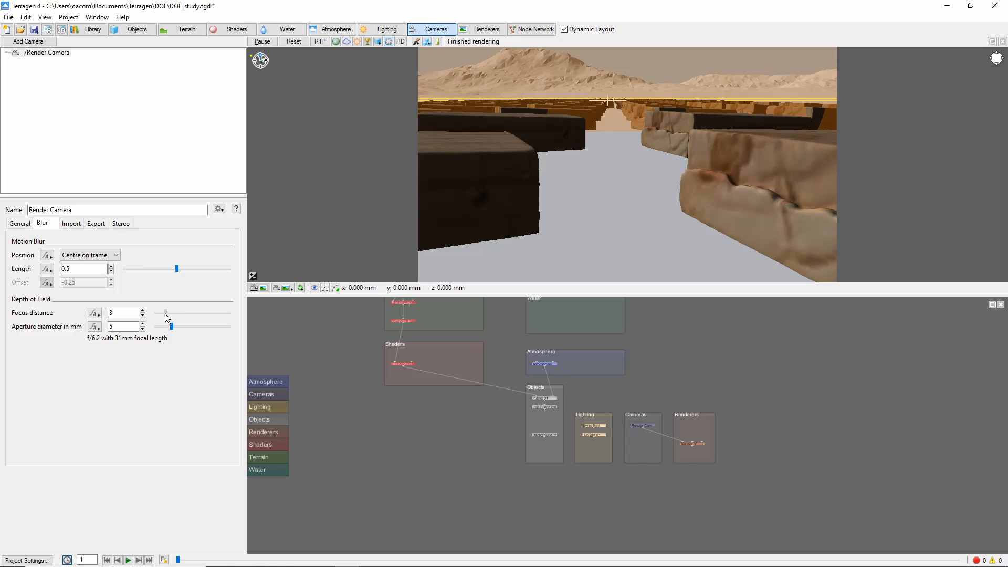
pyautogui.moveTo(166, 313); pyautogui.dragTo(172, 313)
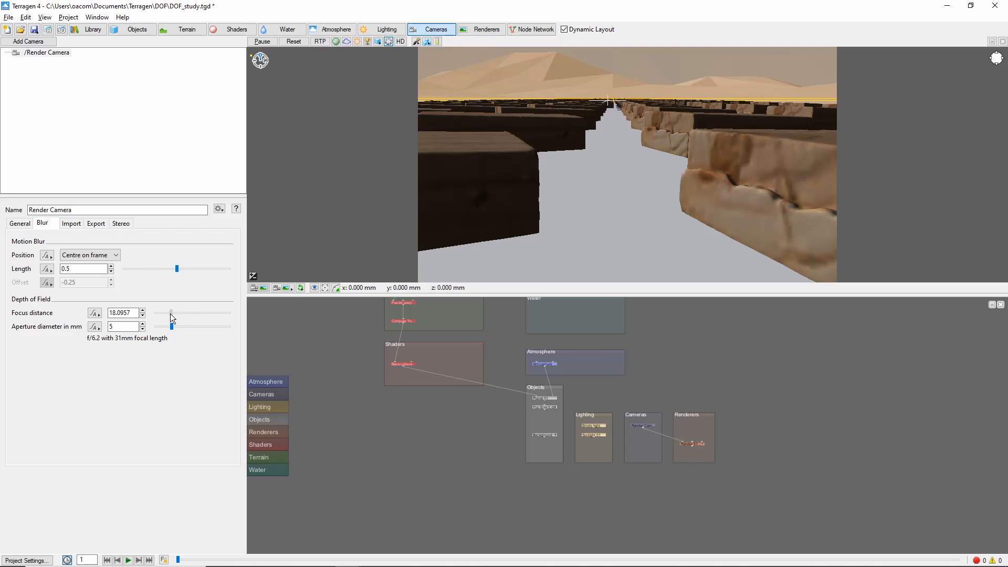
pyautogui.moveTo(171, 313); pyautogui.dragTo(160, 312)
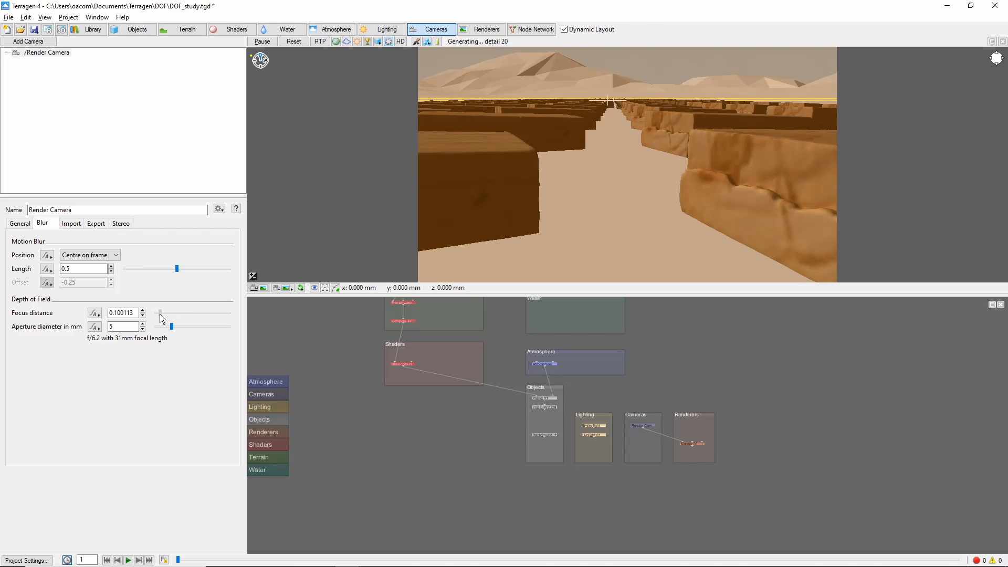
pyautogui.moveTo(159, 313); pyautogui.dragTo(167, 313)
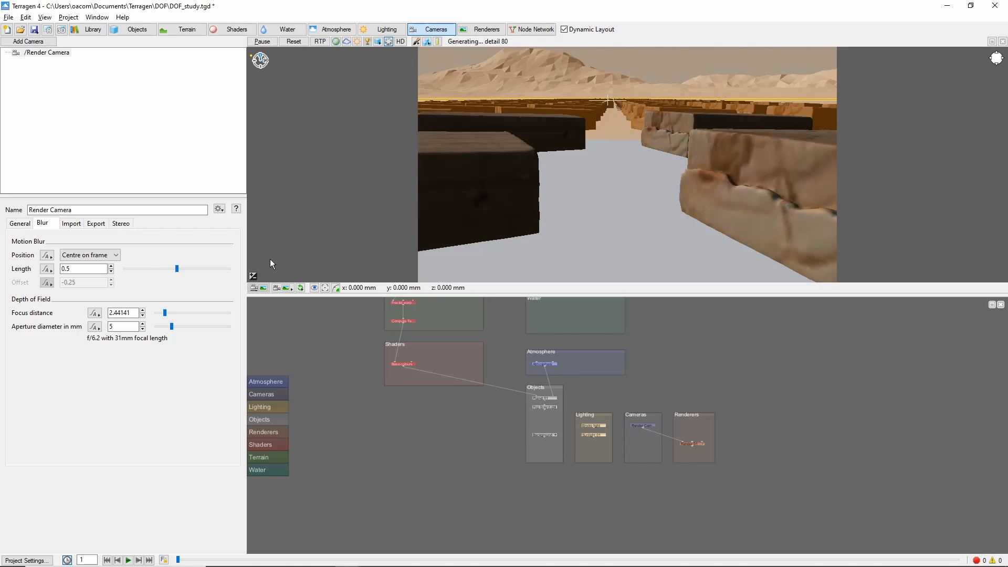
# - Show the 3D Preview Location window from the View menu
pyautogui.click(44, 16)
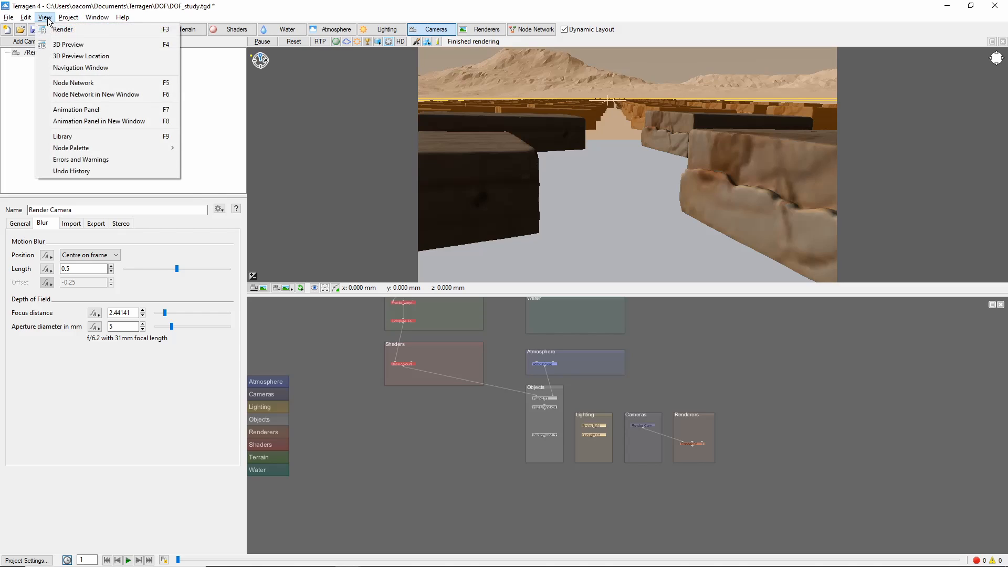
pyautogui.click(81, 56)
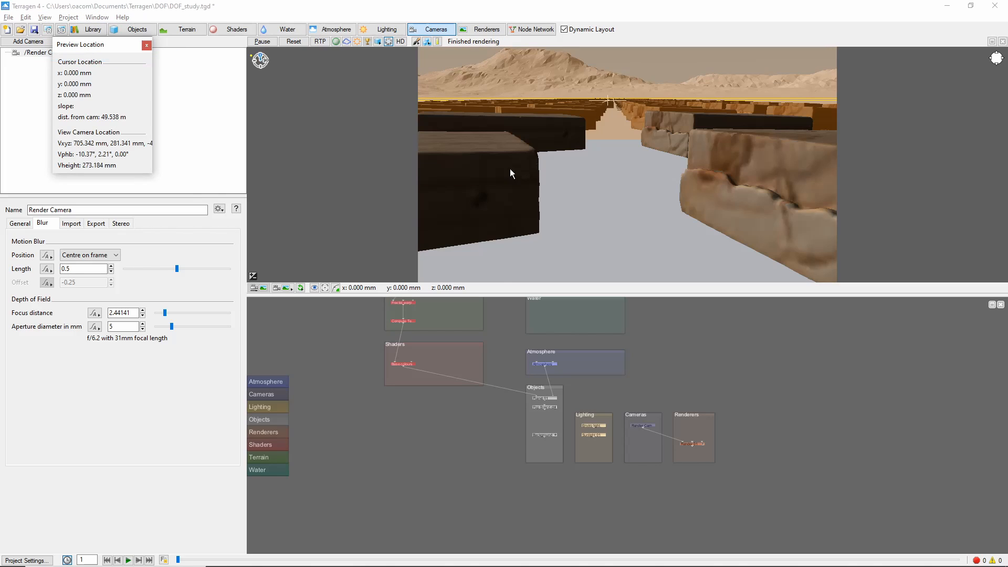
pyautogui.moveTo(587, 152)
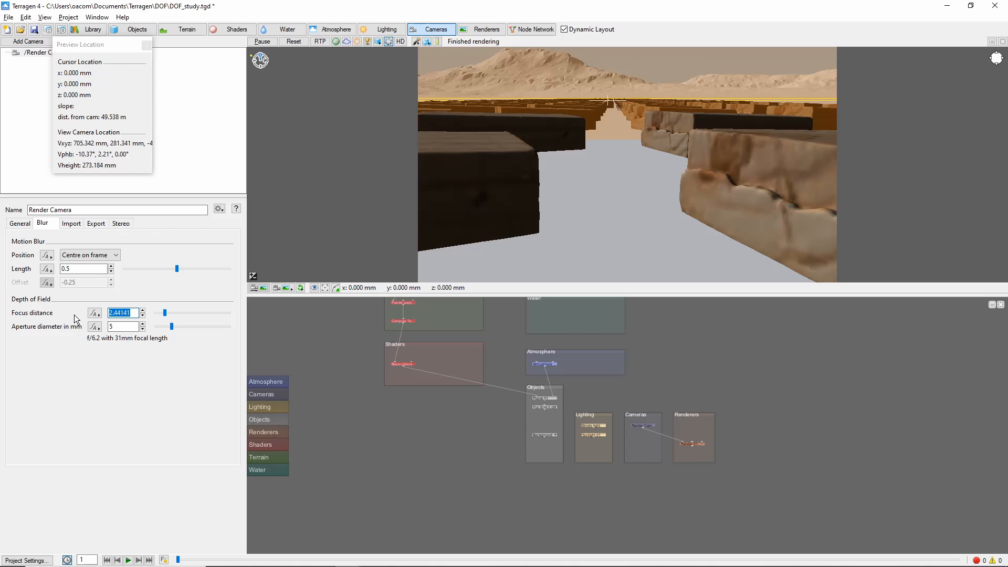
# - Enter focus distance 0.7 and aperture diameter 10 mm (f/3.1) for stronger blur
pyautogui.write('0.')
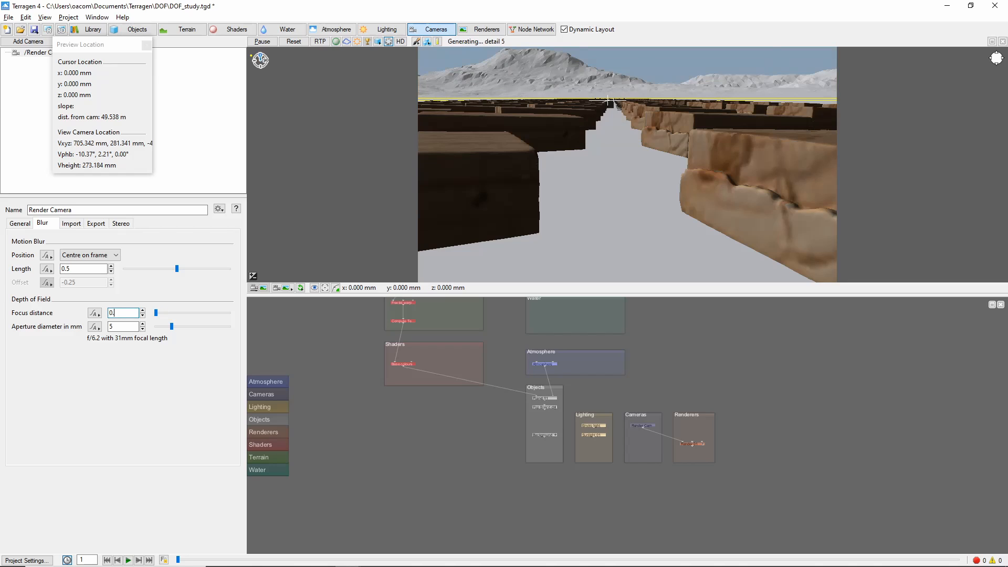
pyautogui.write('0.7')
pyautogui.click(124, 325)
pyautogui.write('10')
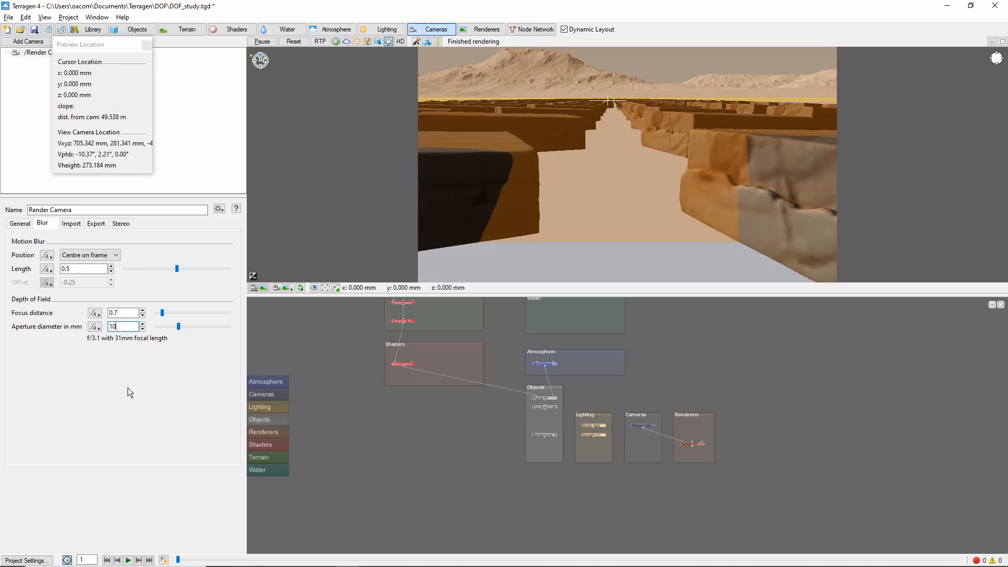
pyautogui.click(122, 312)
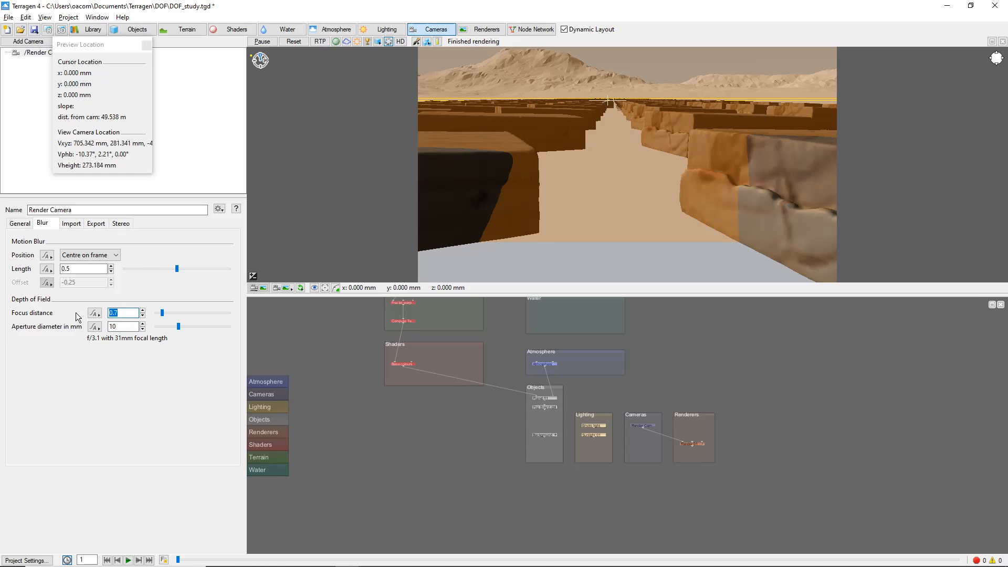